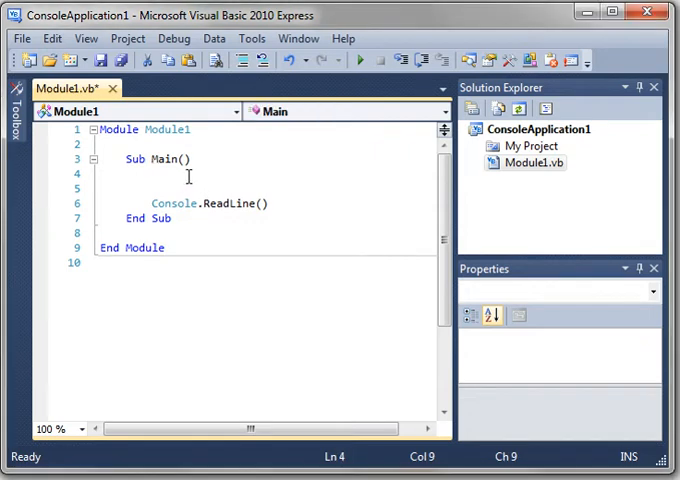
Step: Declare Dim i As Integer and write a For i = 1 To 10 loop with Console.WriteLine(i)
type("Dim i As Integer")
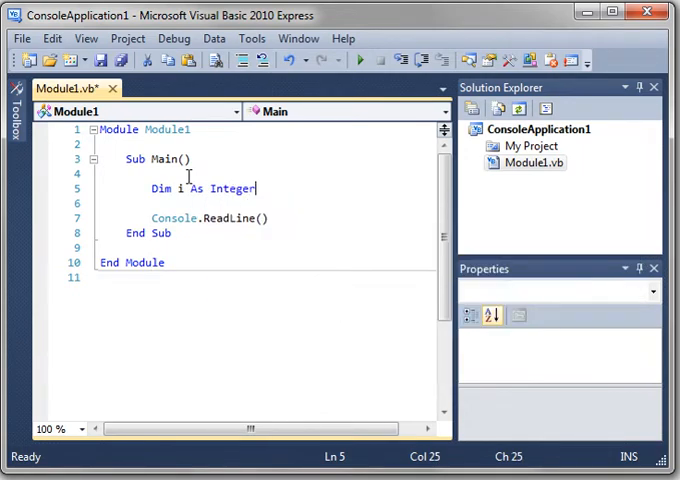
key("Enter")
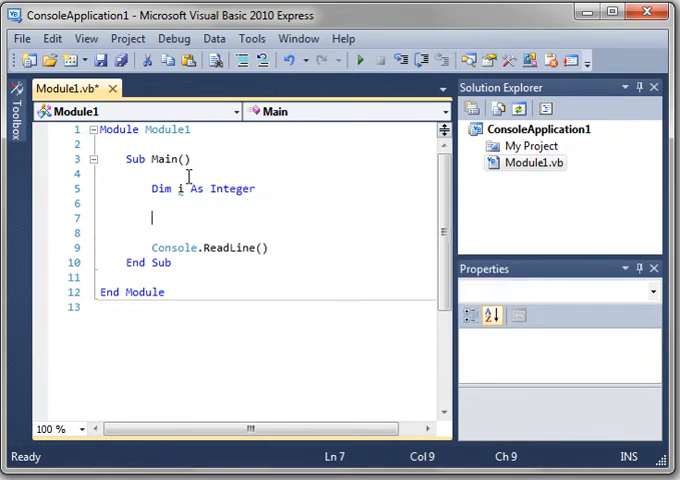
type("For i = 1 to")
type("c")
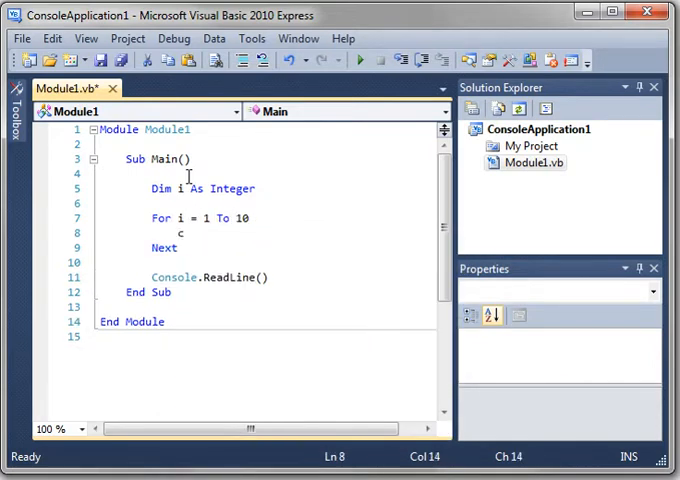
type("onsole.WriteLine")
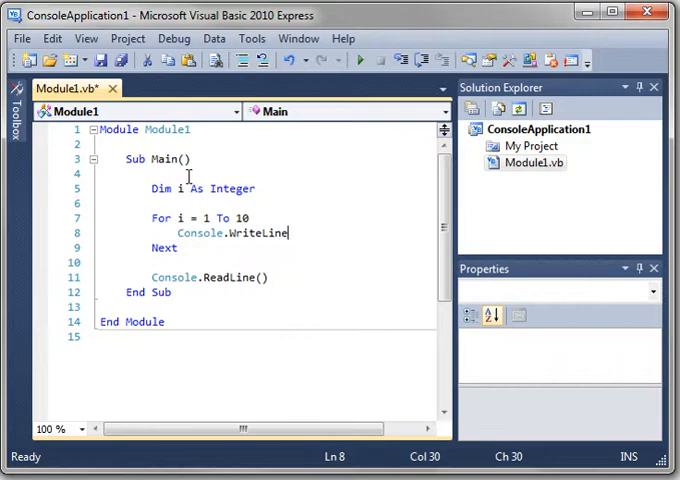
type("(i)")
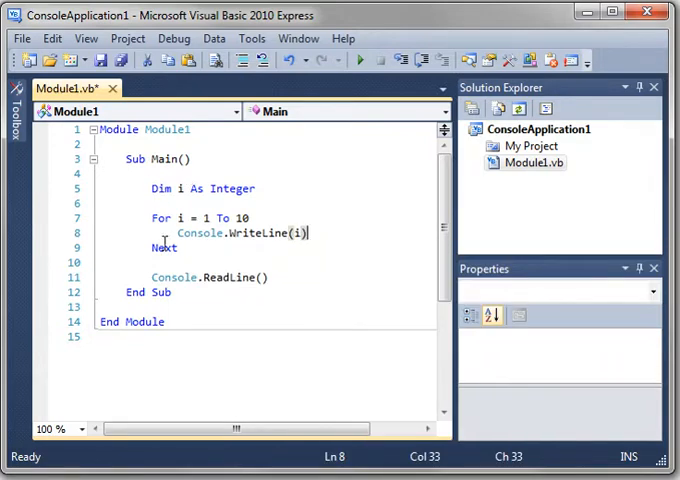
left_click(210, 211)
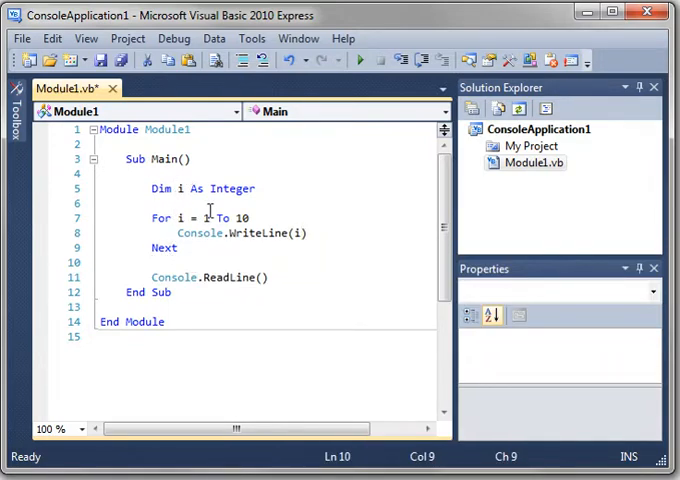
Step: Append = 0 to the Integer i declaration and save the module
left_click(149, 258)
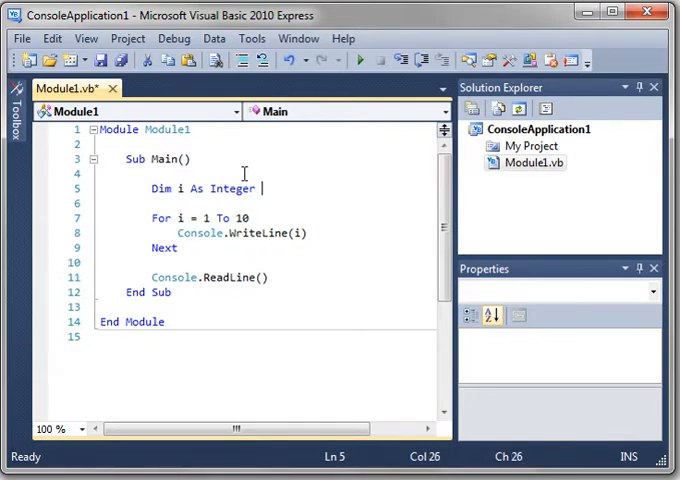
type("= 0")
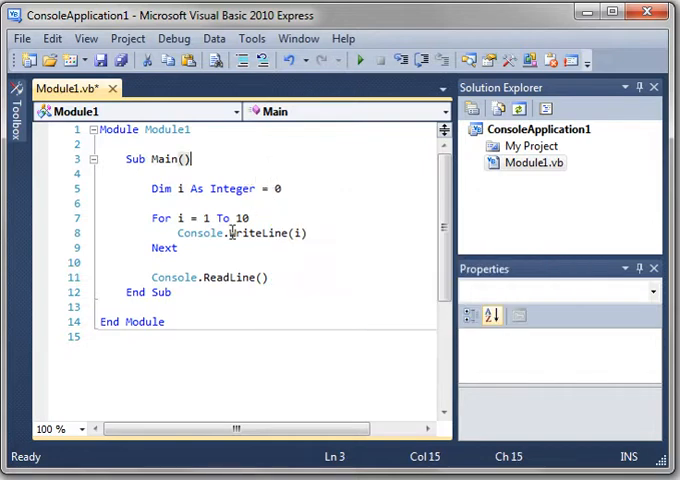
mouse_move(147, 210)
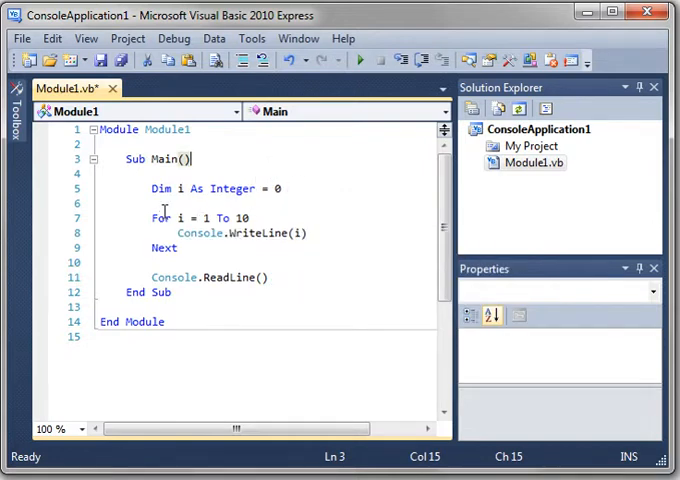
mouse_move(228, 188)
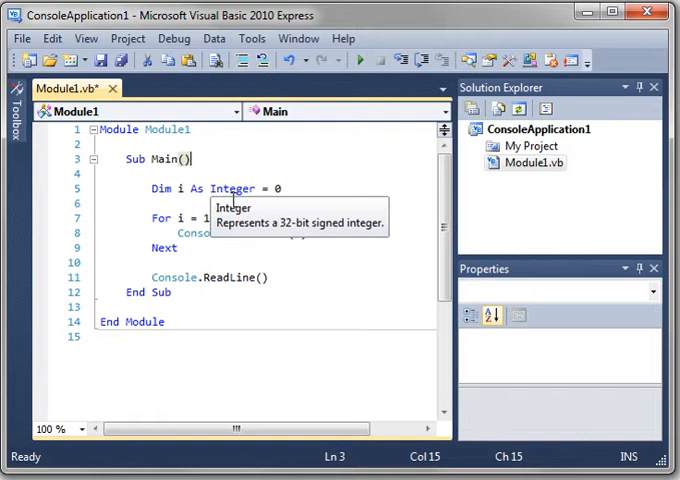
mouse_move(160, 216)
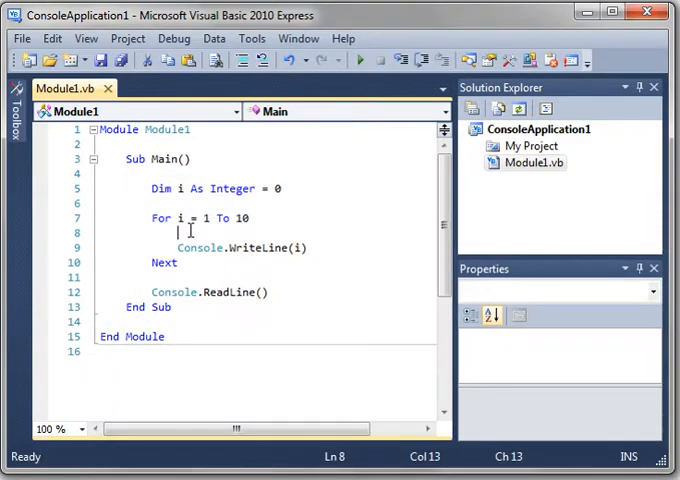
Step: Tidy the For loop body so it still prints i, then save Module1 again
type("i  =")
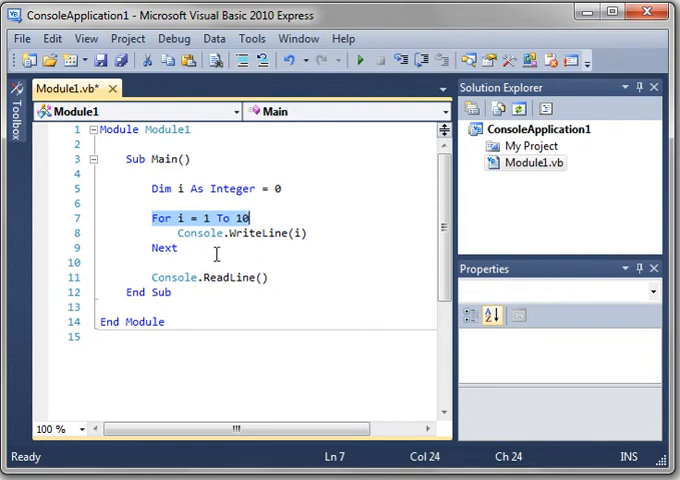
left_click(176, 248)
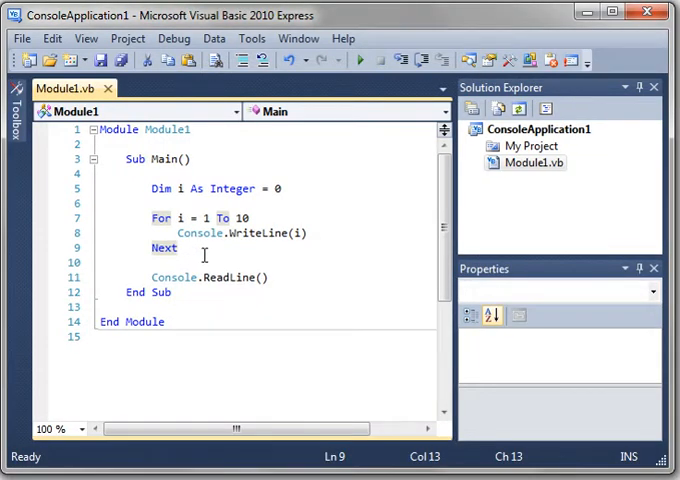
Step: Declare Dim s As String = "hello" and Dim c As Char below the first loop
key("enter")
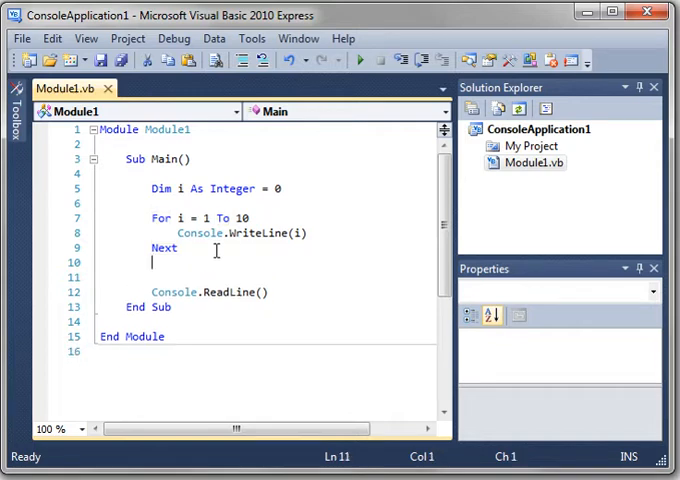
type("For")
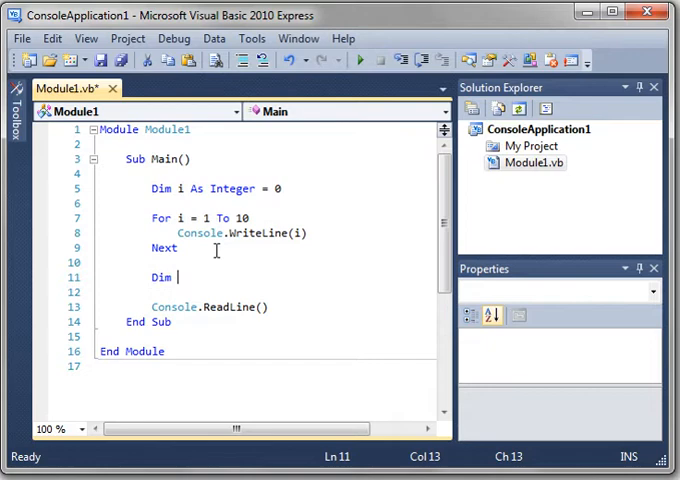
type("s As string = \"hello")
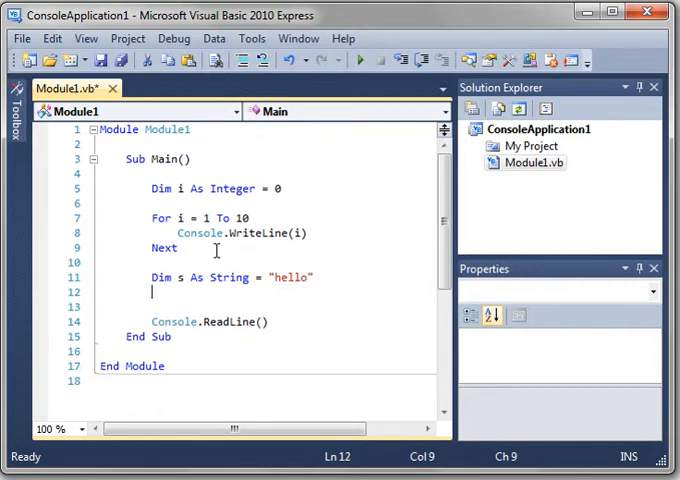
type("Dim c as")
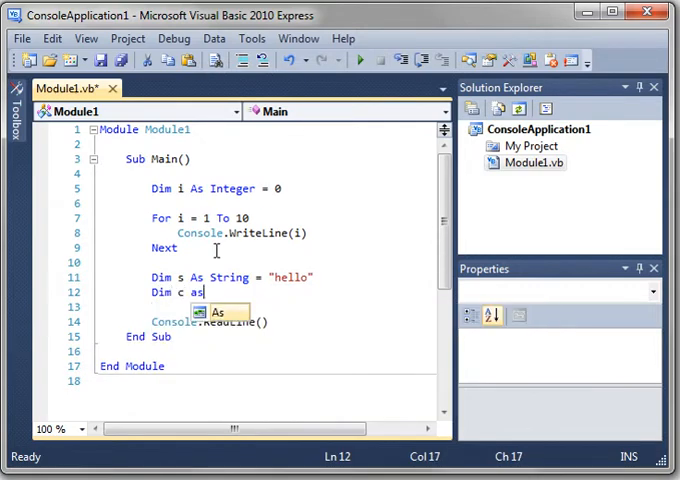
type("ch")
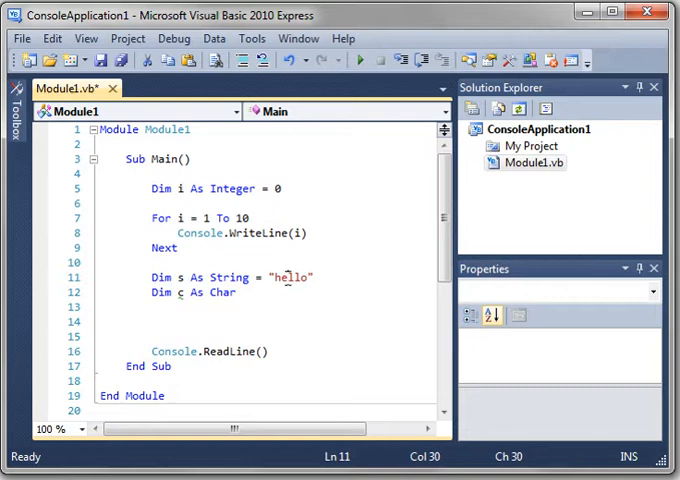
Step: Write a For Each c In s loop containing a Console.WriteLine call
left_click(152, 321)
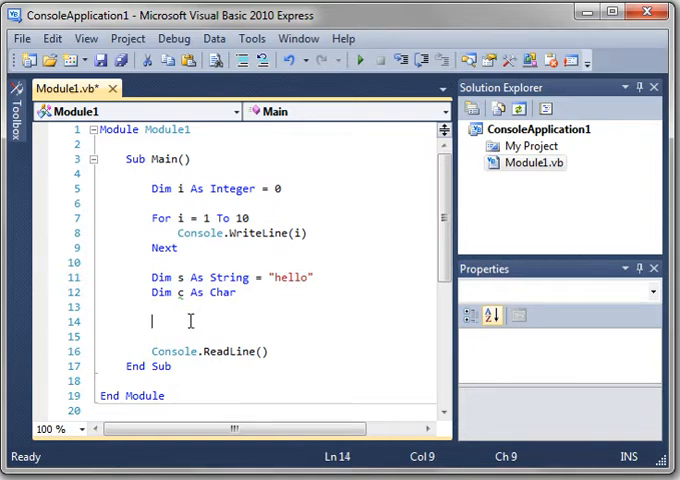
type("For each c In s")
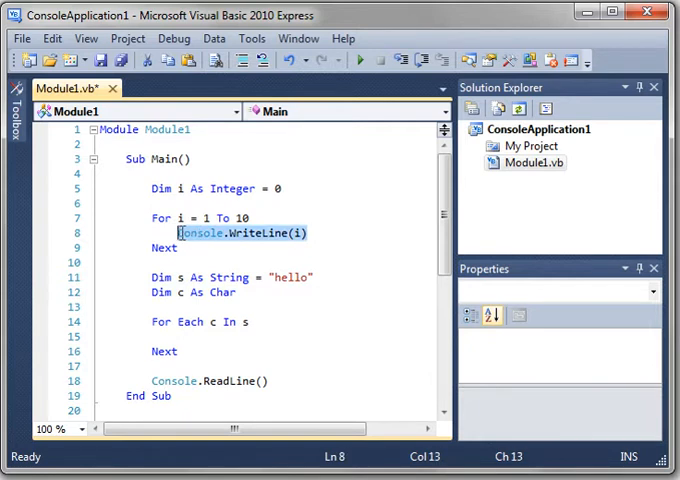
type("Console.WriteLine(i)")
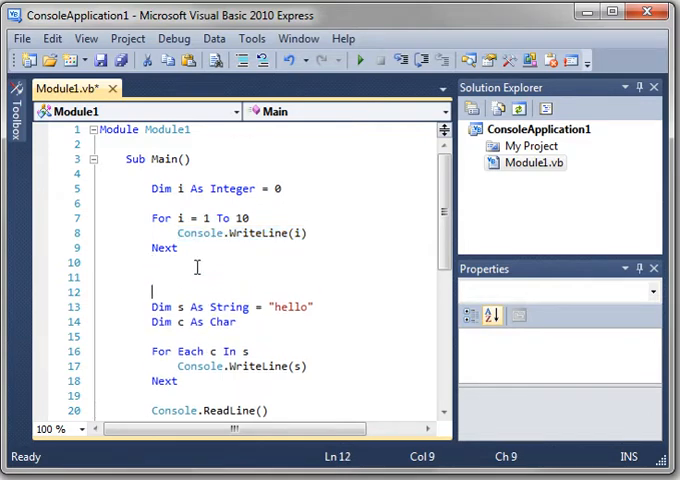
Step: Insert Console.WriteLine("") between the two loops and have the For Each loop print s
type("Console.WriteLine()")
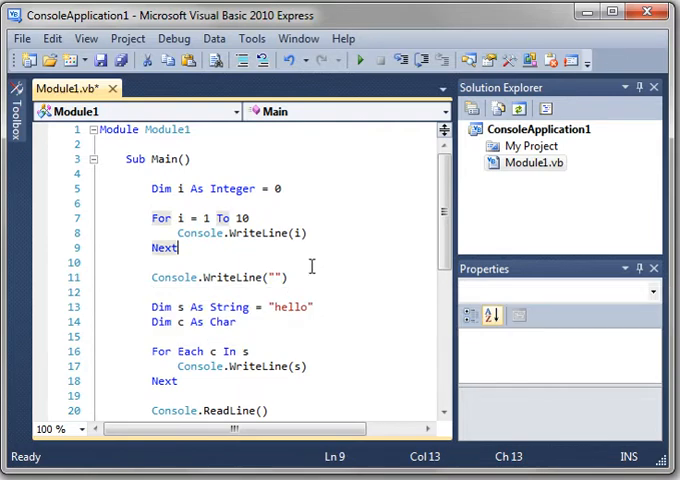
scroll("down", 3)
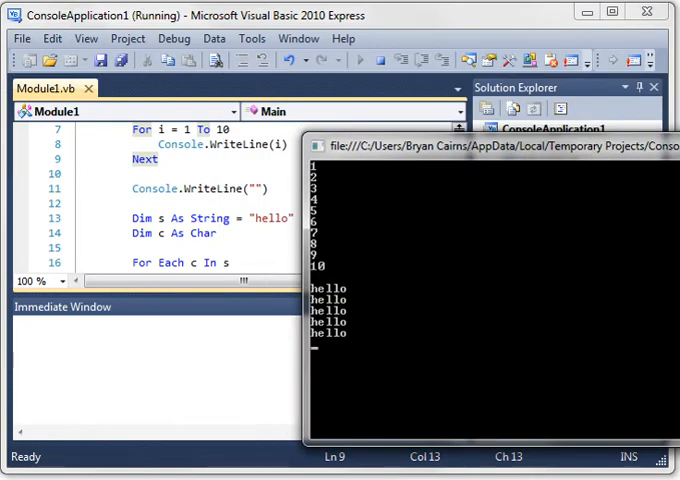
mouse_move(330, 253)
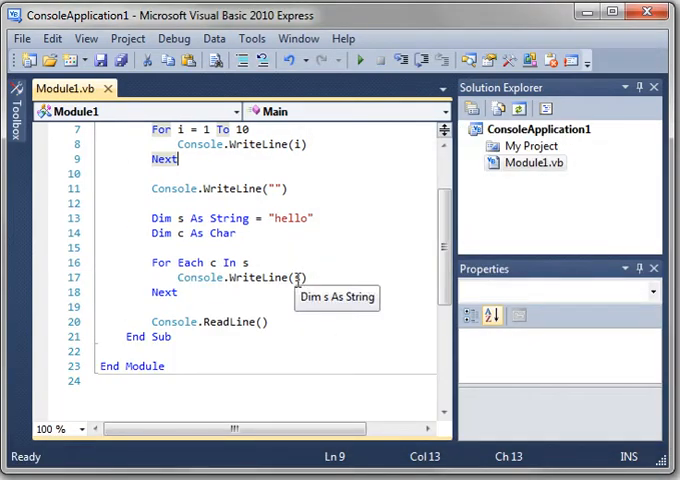
Step: Change the For Each loop to Console.WriteLine(c) and save Module1
type("c")
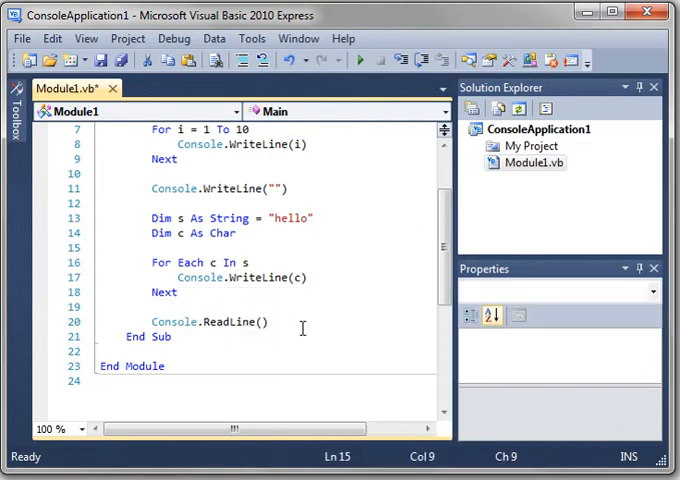
left_click(345, 59)
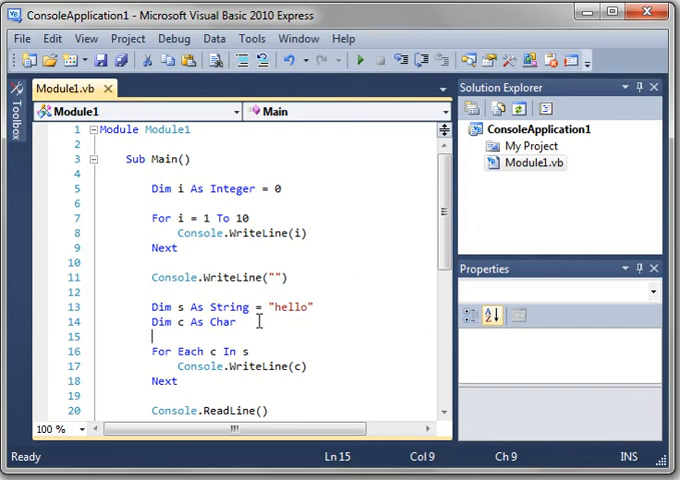
mouse_move(283, 366)
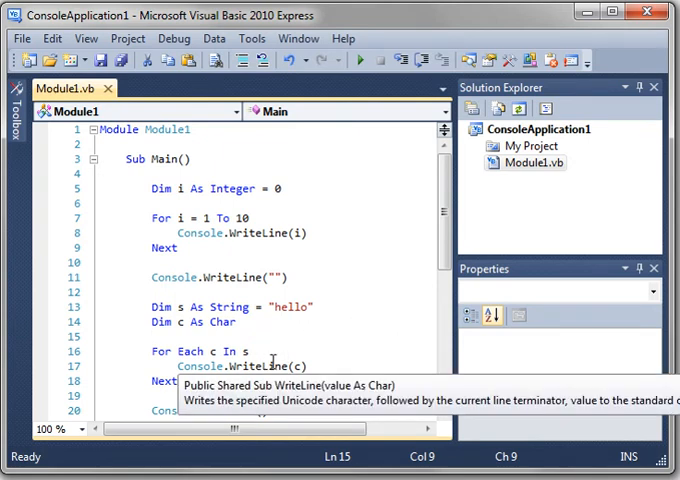
mouse_move(342, 335)
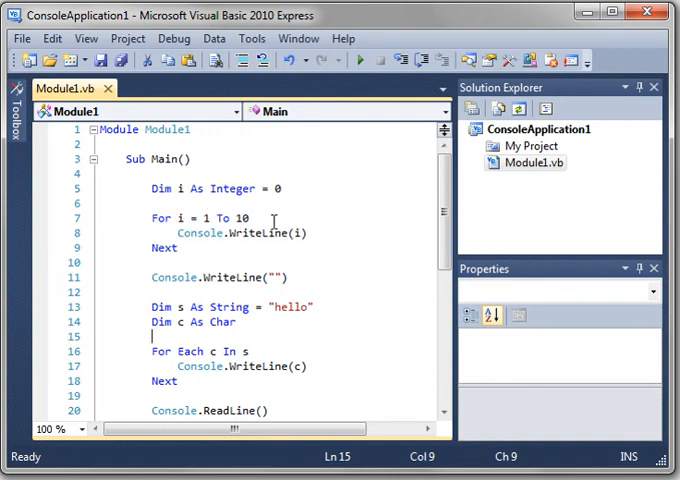
scroll("down", 3)
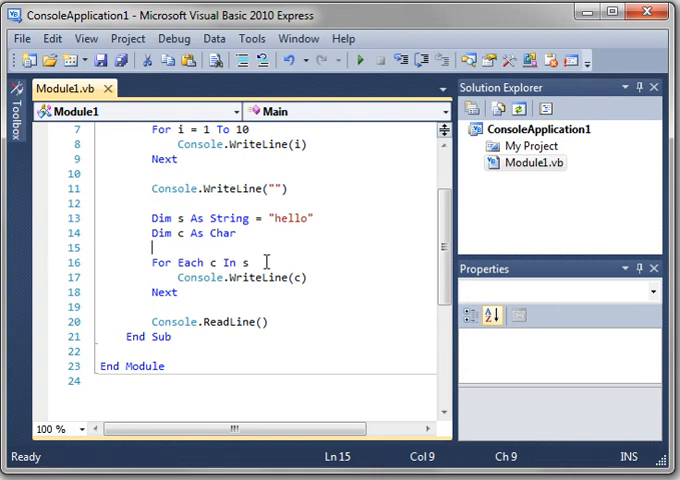
scroll("up", 3)
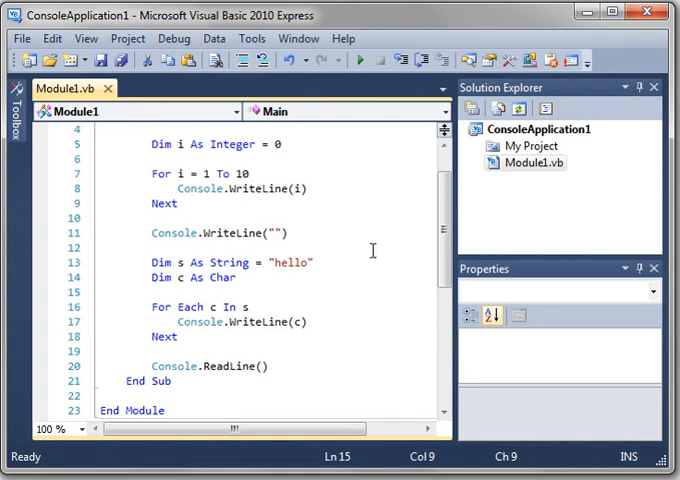